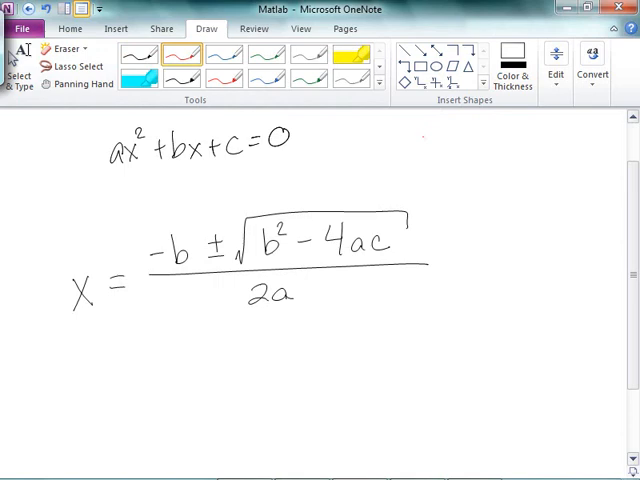
# Step: Handwrite x²+5x+6=0, its factoring (x+2)(x+3)=0 giving x=-2,-3, and the coefficients a, b, c
pyautogui.moveTo(424, 136); pyautogui.dragTo(450, 144)
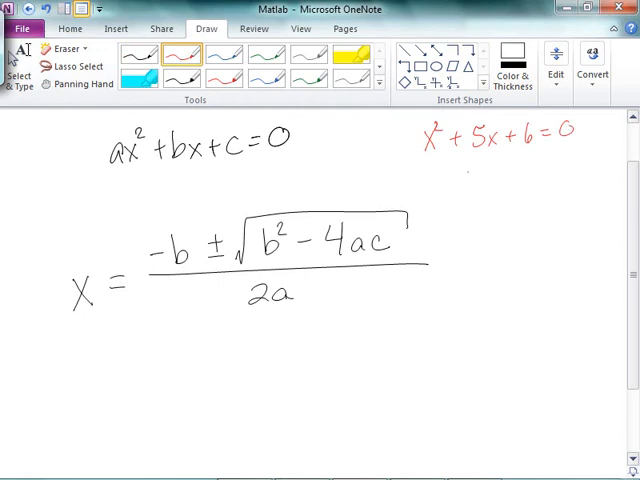
pyautogui.moveTo(464, 176); pyautogui.dragTo(520, 180)
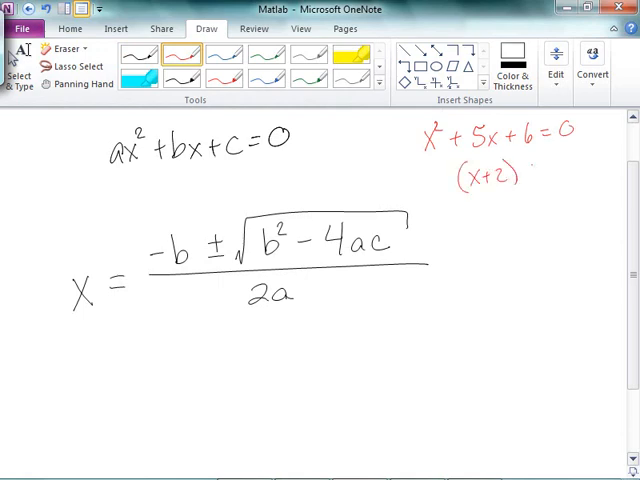
pyautogui.moveTo(524, 170); pyautogui.dragTo(576, 170)
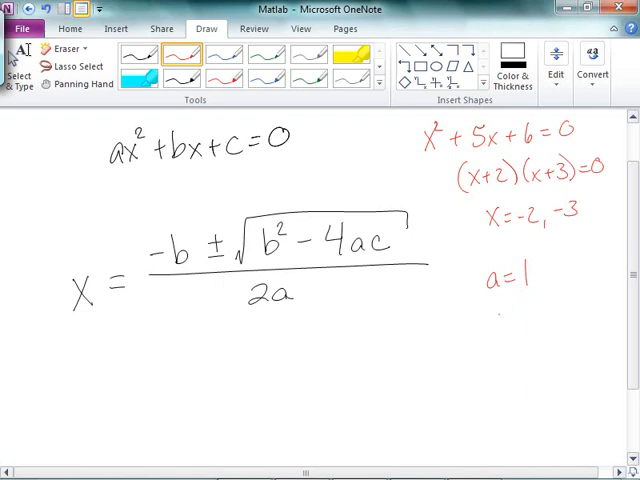
pyautogui.write('b=1')
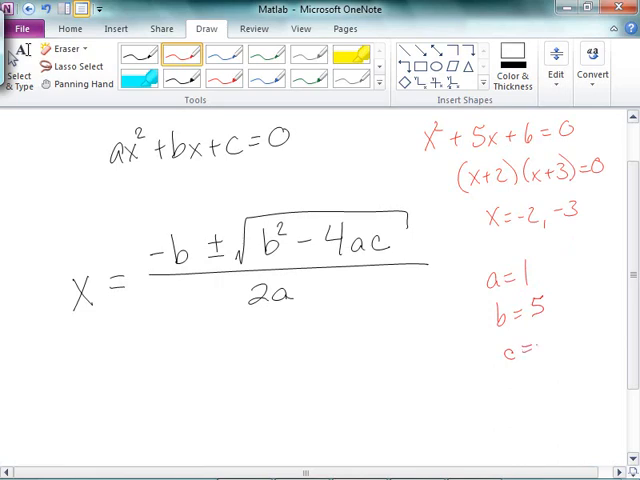
pyautogui.moveTo(536, 344); pyautogui.dragTo(550, 350)
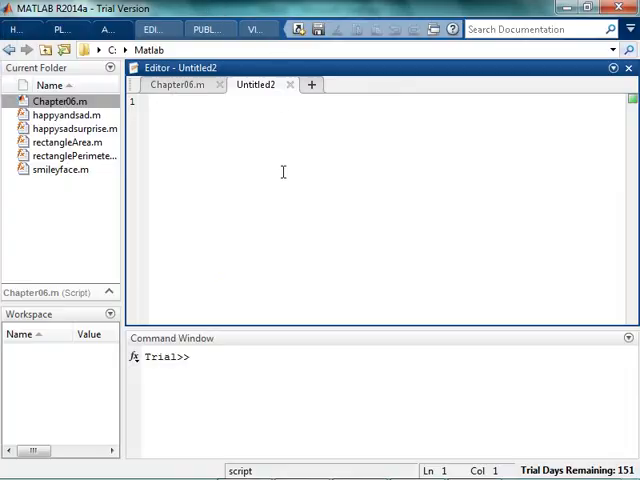
# Step: Write the header line function [x1, x2] = myquadratic(a,b,c) in the new script
pyautogui.write('function')
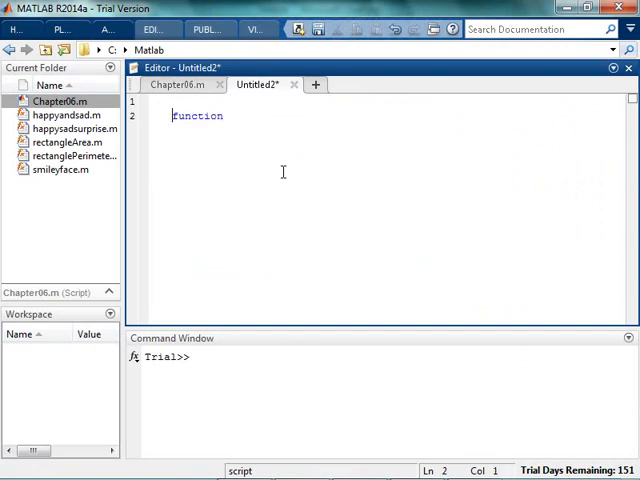
pyautogui.write('clc,clear')
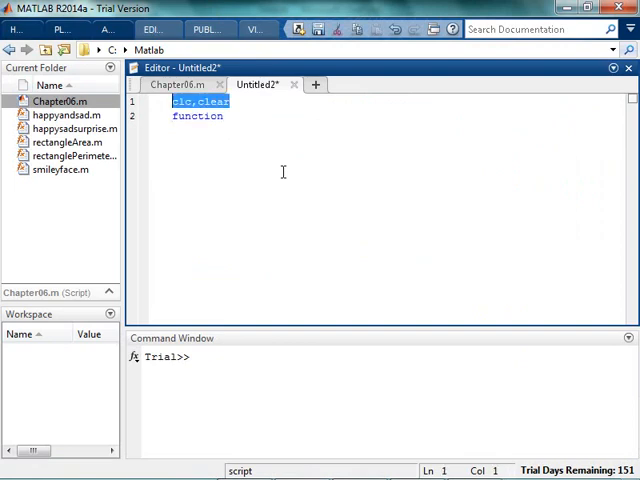
pyautogui.press('Delete')
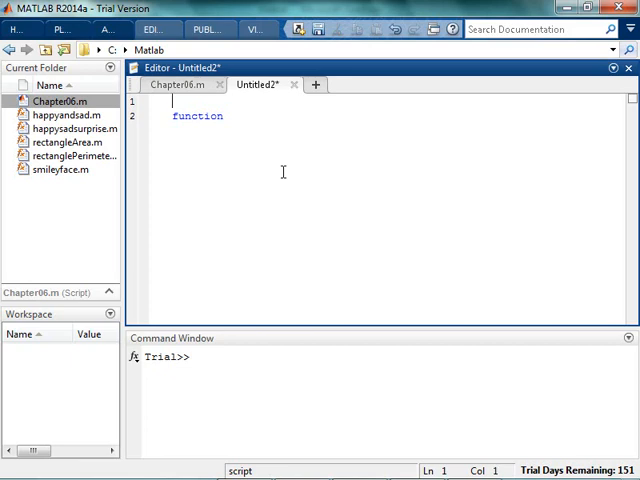
pyautogui.write('x =5')
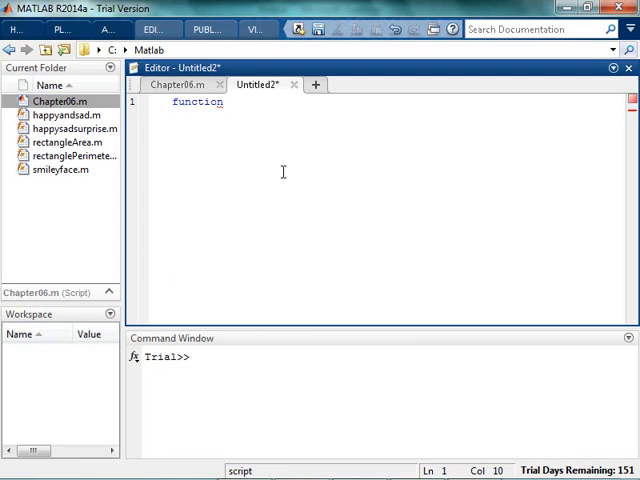
pyautogui.write('[x1')
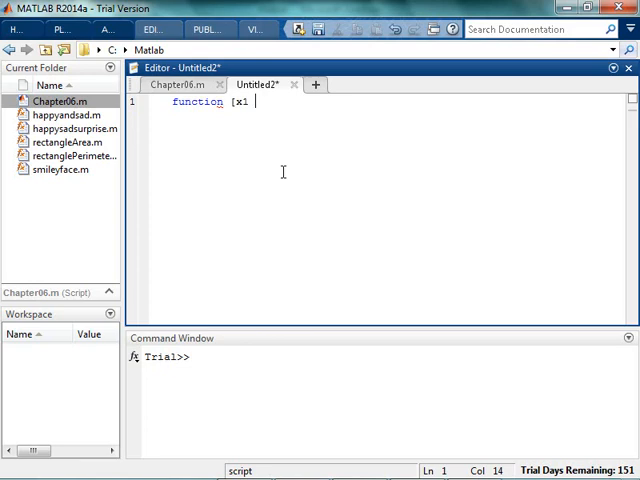
pyautogui.write(', x2] = myq')
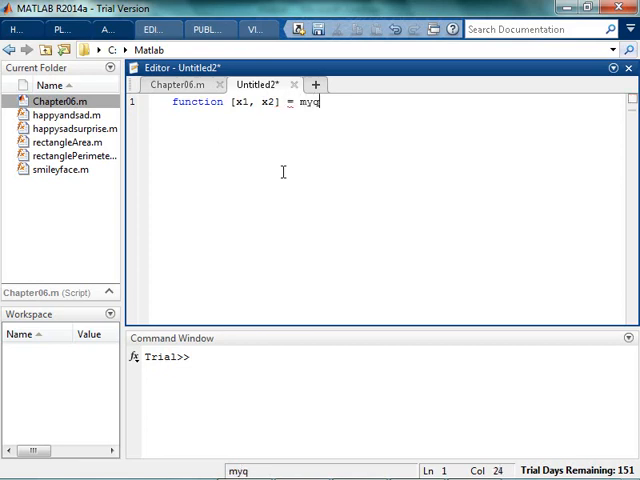
pyautogui.write('uadratic(')
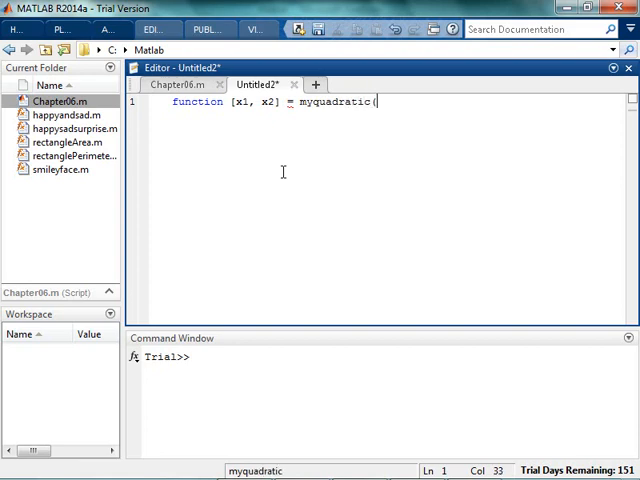
pyautogui.write('amb')
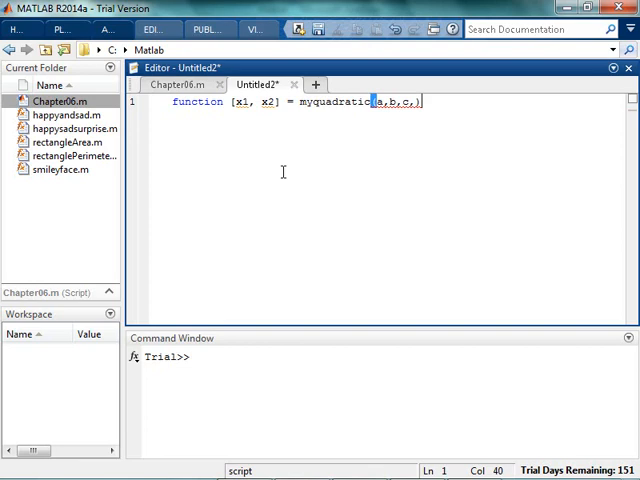
pyautogui.press('Backspace')
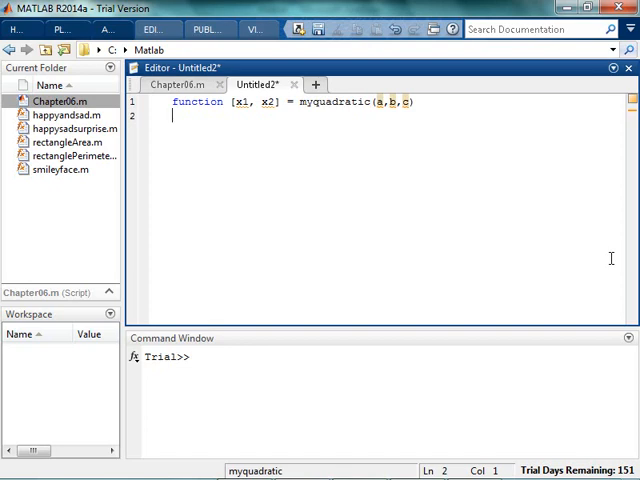
pyautogui.moveTo(398, 168)
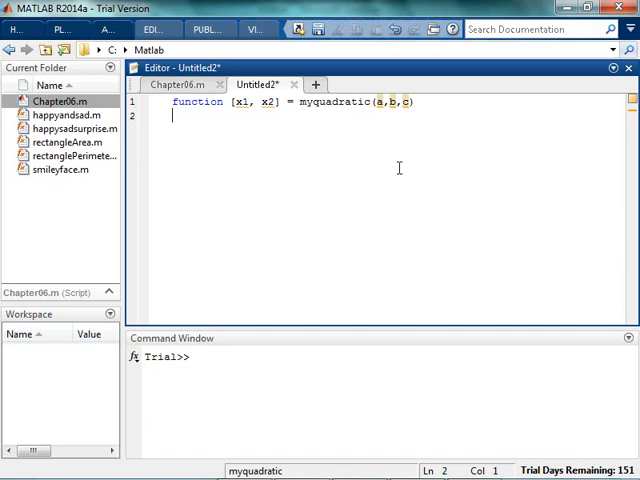
pyautogui.moveTo(384, 108)
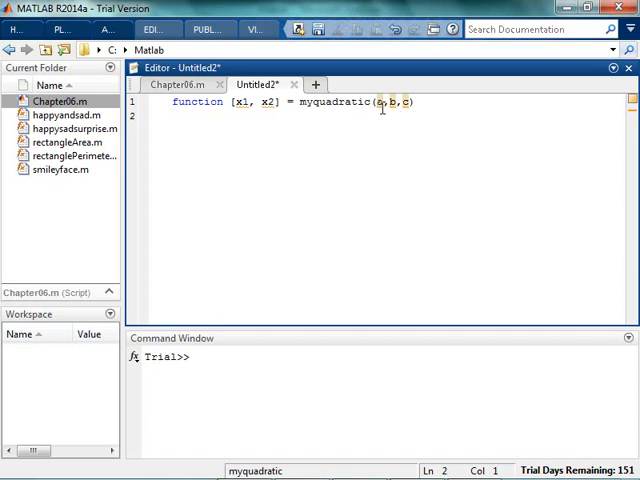
pyautogui.moveTo(448, 232)
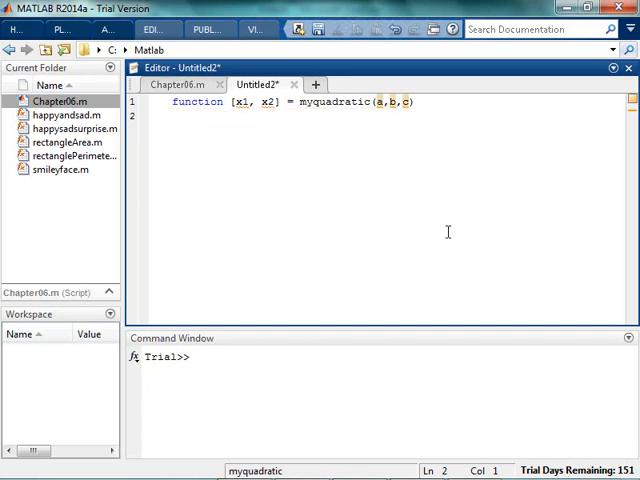
pyautogui.press('Enter')
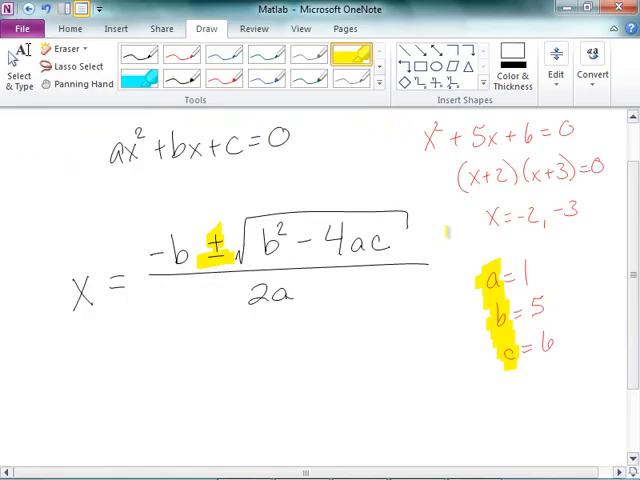
# Step: Erase the stray highlight on ±, then mark the b²−4ac discriminant term in the notes
pyautogui.click(62, 50)
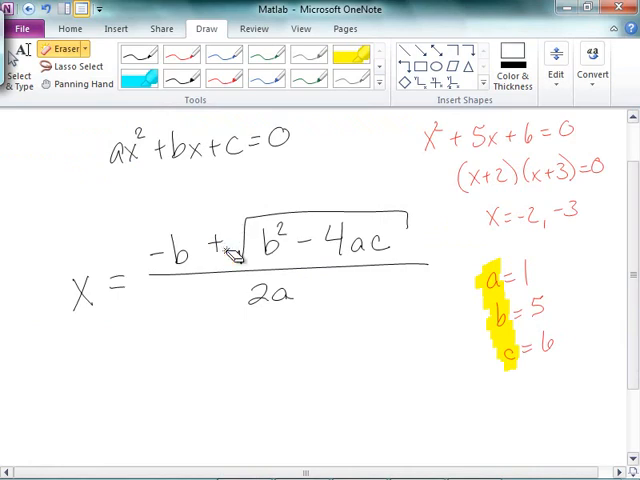
pyautogui.click(136, 56)
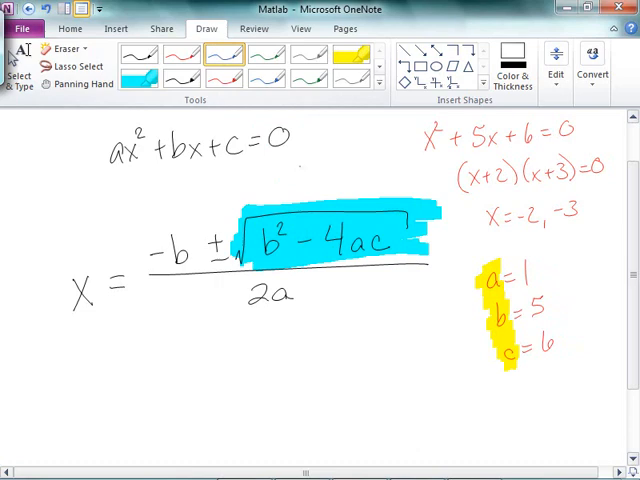
pyautogui.moveTo(310, 176); pyautogui.dragTo(324, 164)
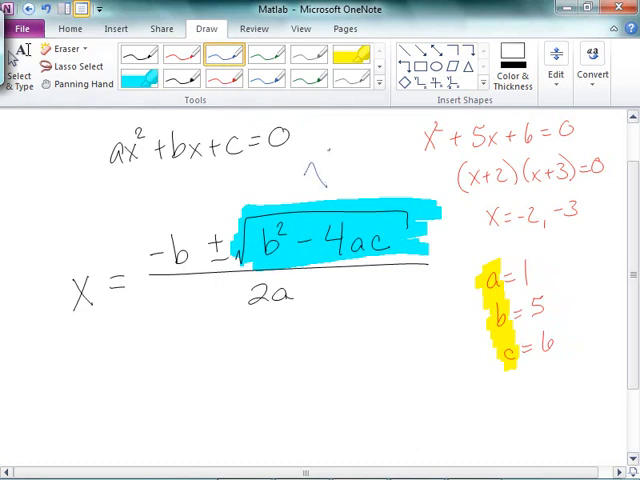
pyautogui.moveTo(230, 280); pyautogui.dragTo(310, 310)
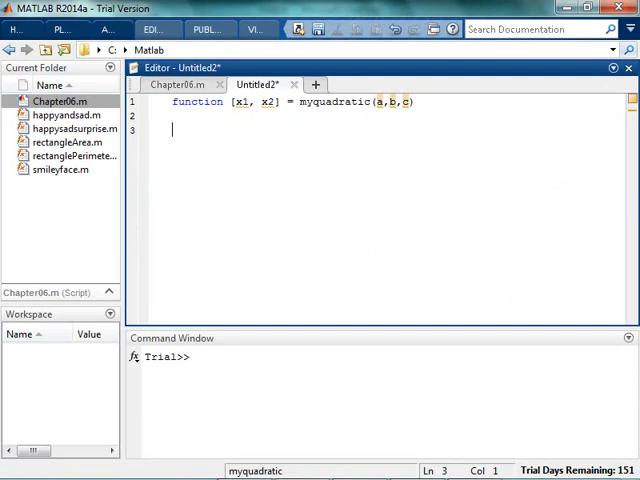
# Step: Define X = sqrt(b^2 - 4*a*c) and Y = 2*a in the function body
pyautogui.write('X = =')
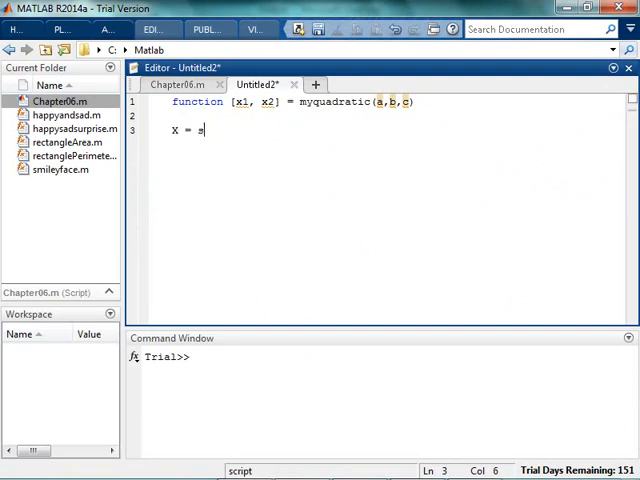
pyautogui.write('sqrt(b^2 -')
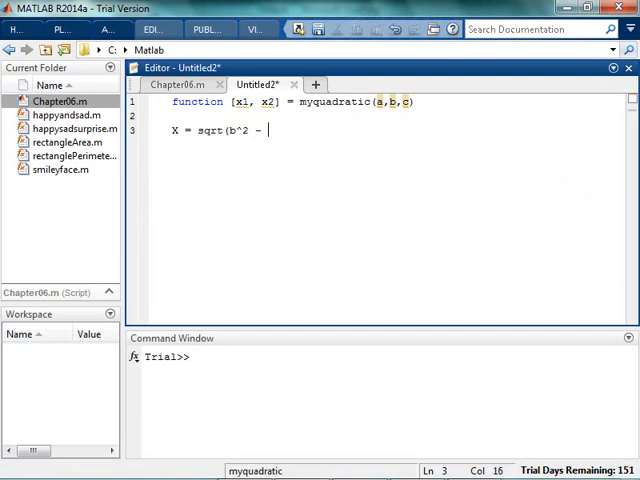
pyautogui.write('4')
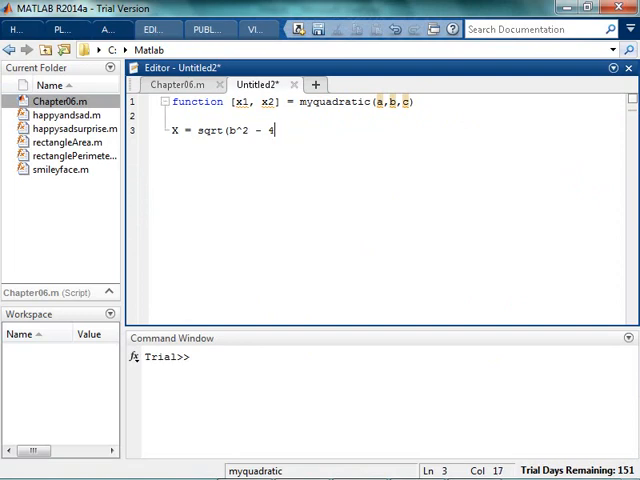
pyautogui.write('*a*c)')
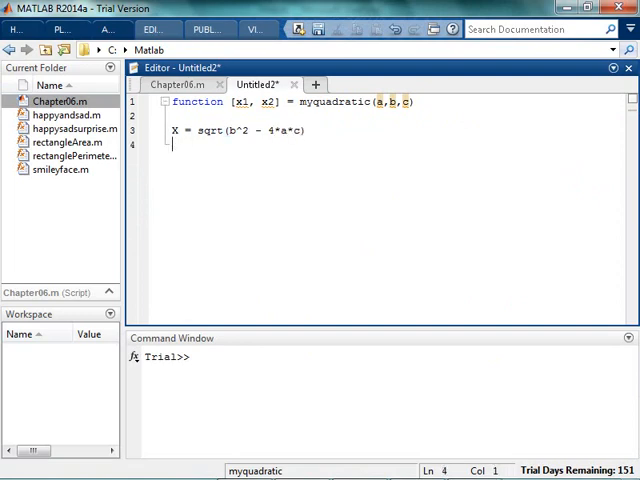
pyautogui.write('Y = 2*a')
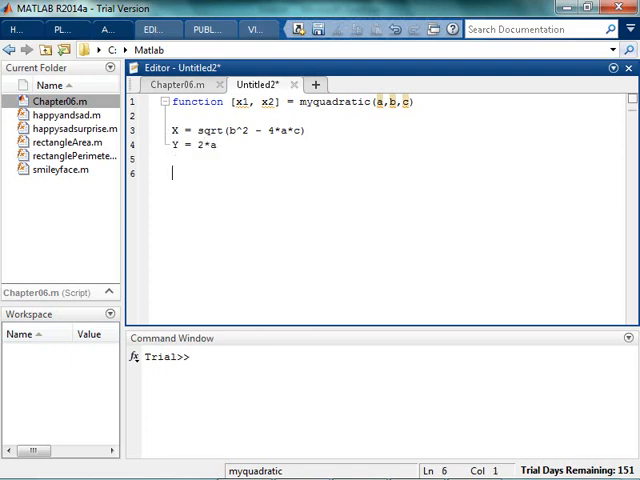
# Step: Compute the roots x1 = (-b + X) / Y and x2 = (-b - X) / Y
pyautogui.write('x1 =')
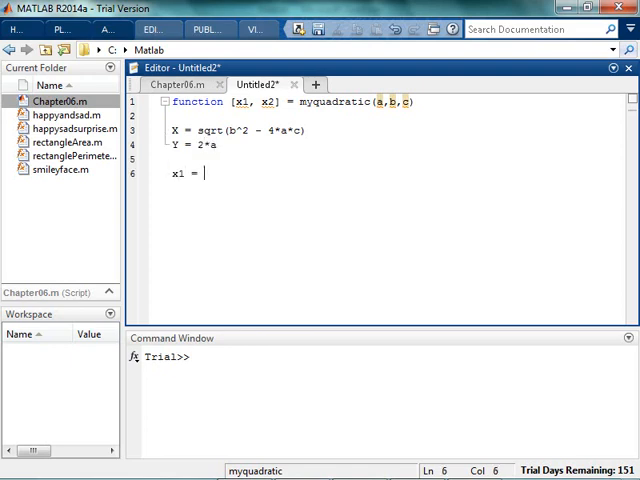
pyautogui.write('-b')
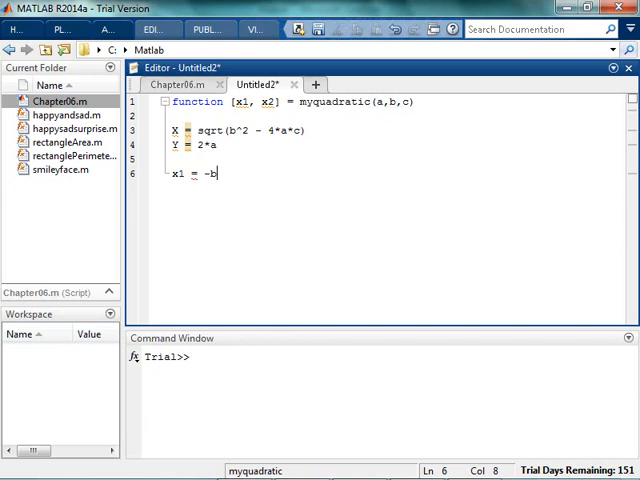
pyautogui.write('+')
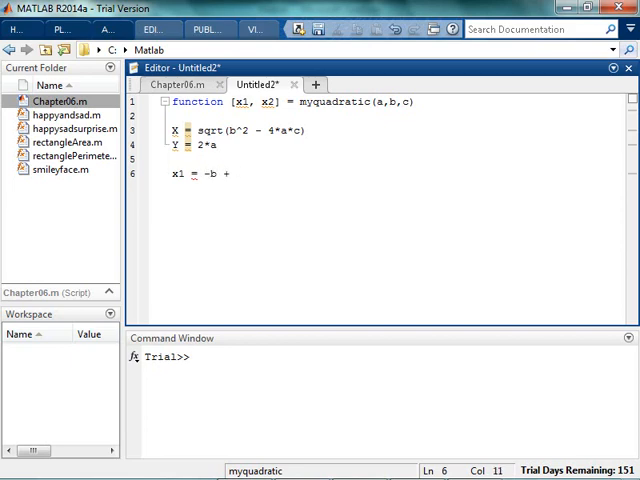
pyautogui.write('X /y')
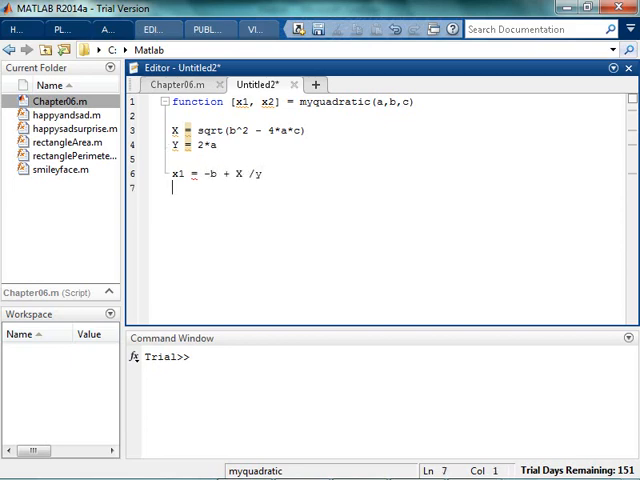
pyautogui.write('x2 =')
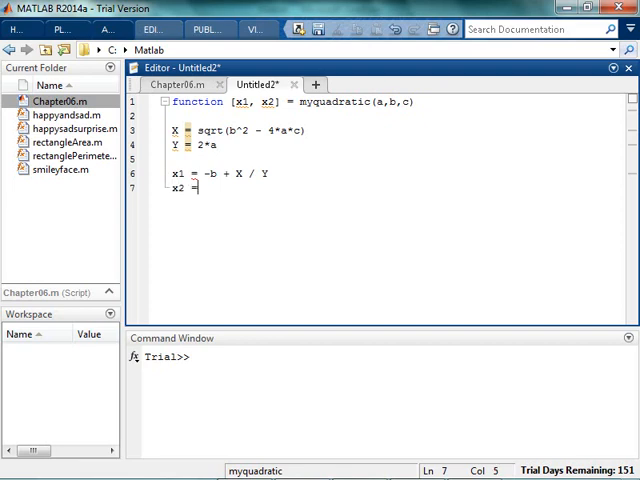
pyautogui.write('-b')
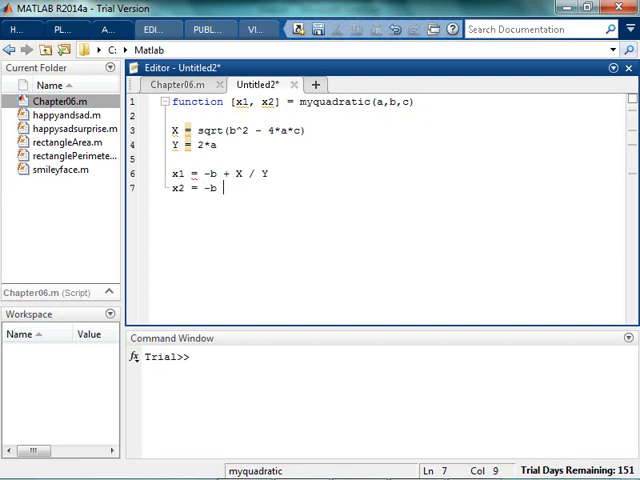
pyautogui.write('- X')
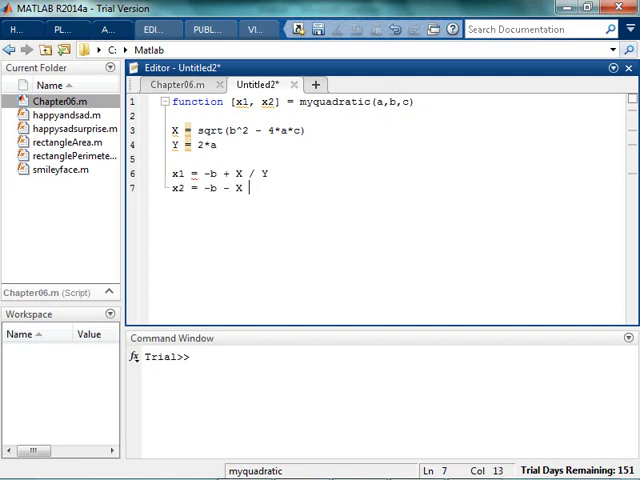
pyautogui.write('/ Y')
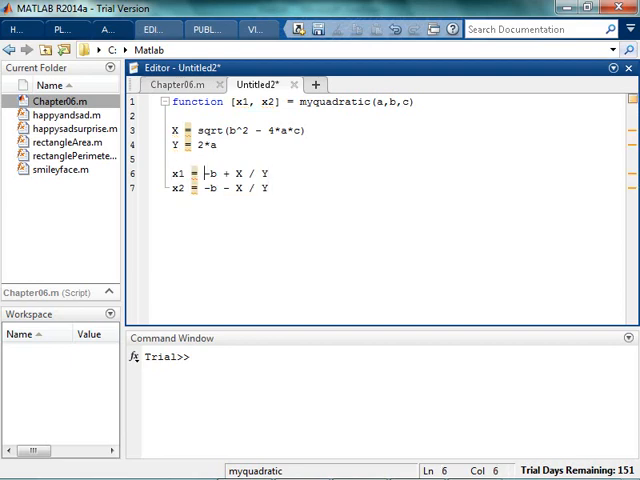
pyautogui.write('(')
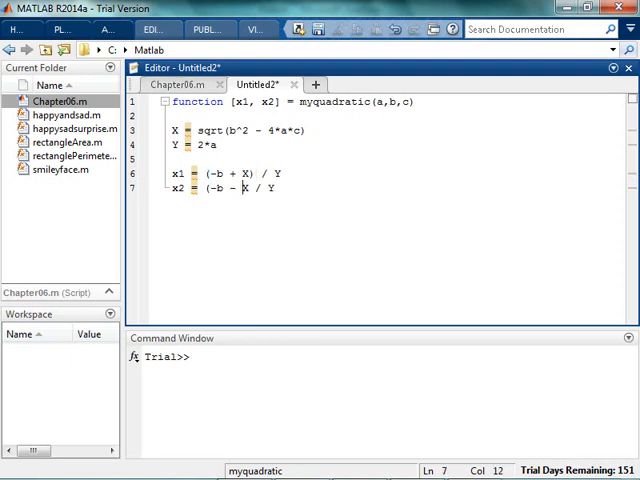
pyautogui.write(')')
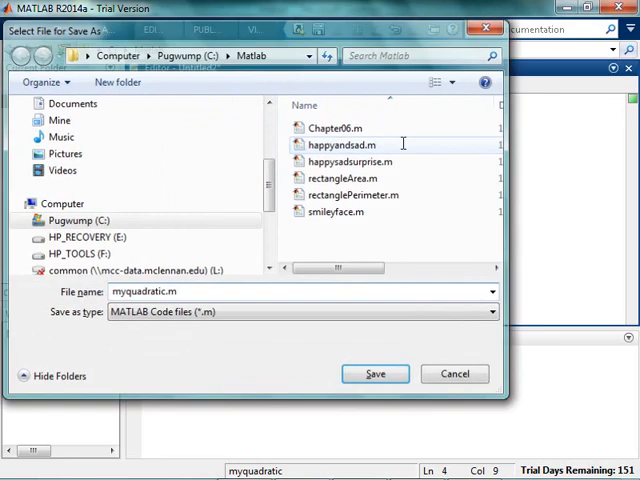
# Step: Save the file as myquadratic.m and call myquadratic(1,5,6), returning ans = -2
pyautogui.click(376, 374)
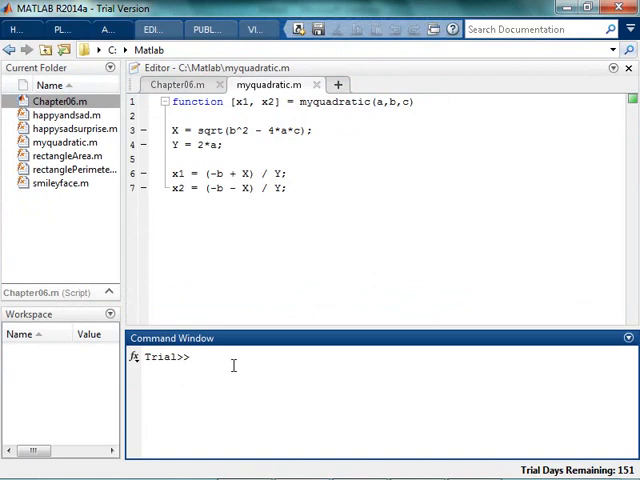
pyautogui.write('myquad')
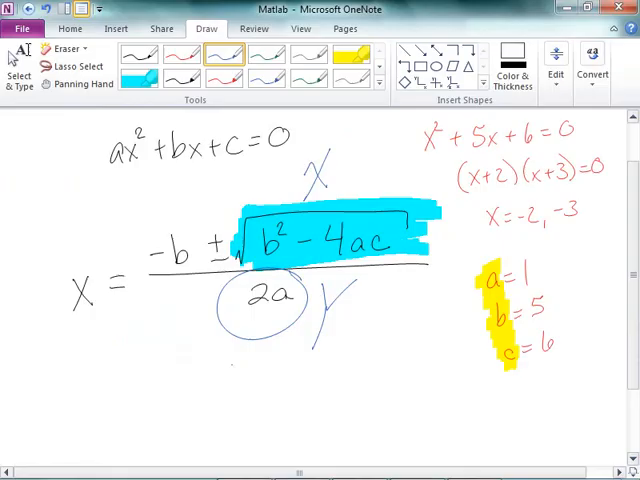
pyautogui.write('myquadratic(1,5,6')
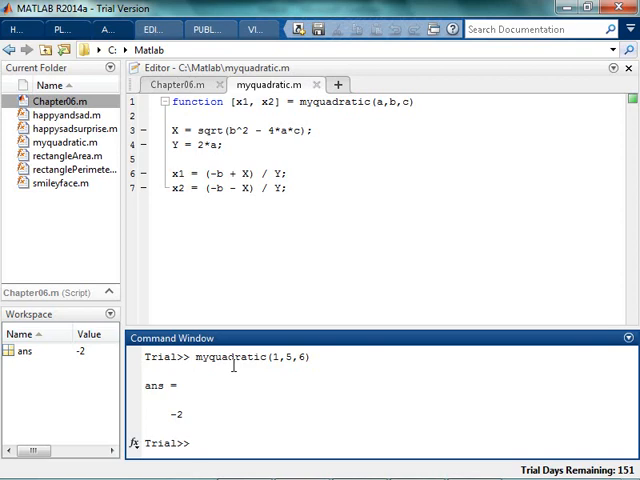
# Step: Call [blah, potatoe] = myquadratic(1,5,6) to get both roots -2 and -3
pyautogui.write('[')
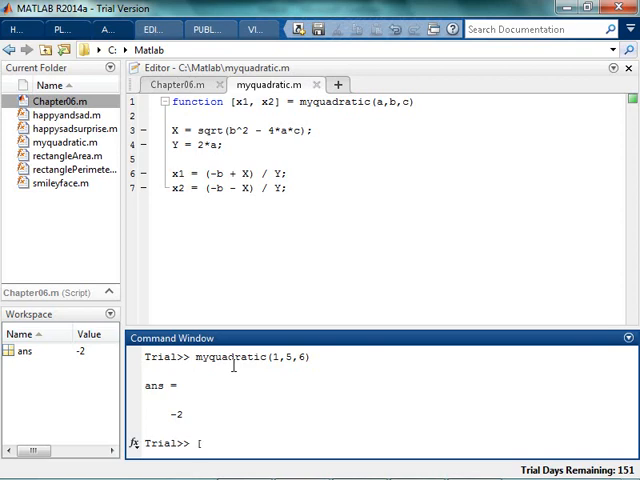
pyautogui.write('blah, potato')
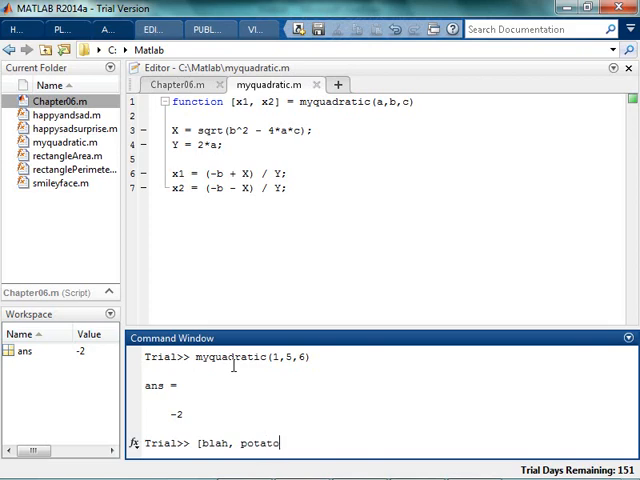
pyautogui.write('e] myq')
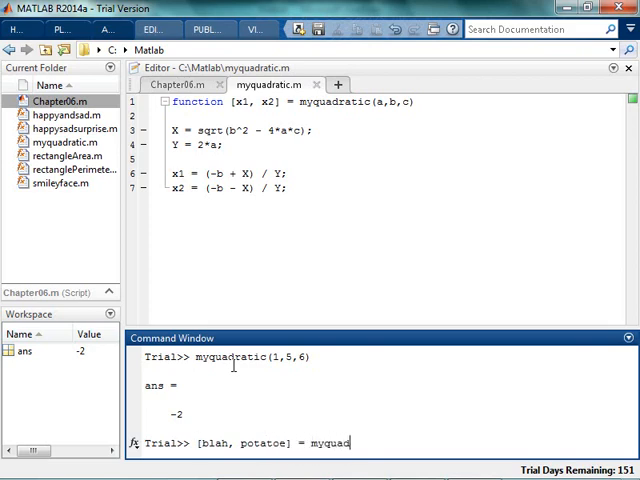
pyautogui.write('(1,')
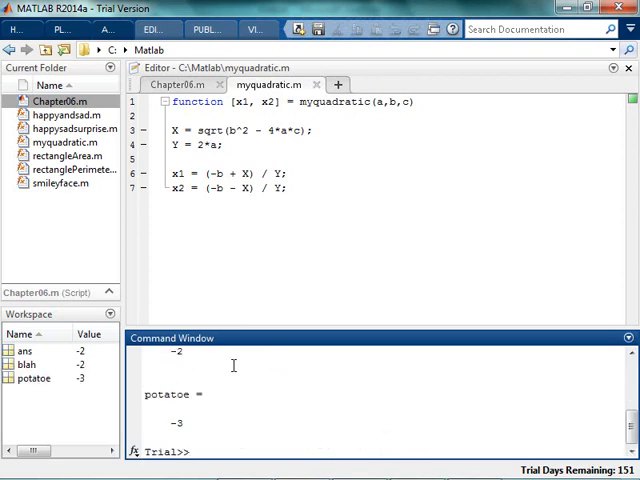
pyautogui.moveTo(258, 338)
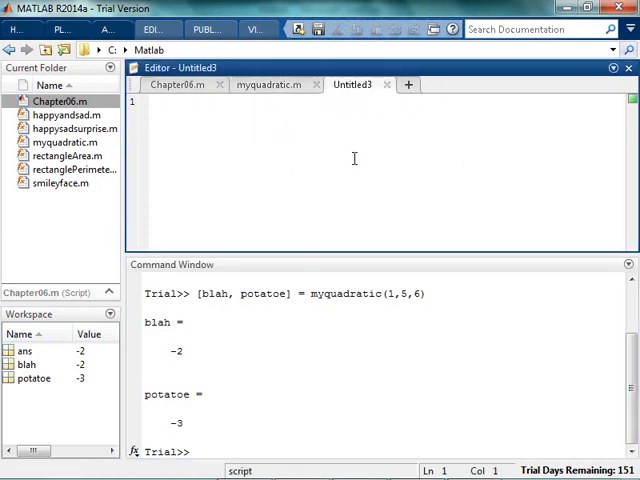
# Step: Set a = [1 2 3]; b = [9 3 2]; c = [3 9 4]; in the new script
pyautogui.write('a = [')
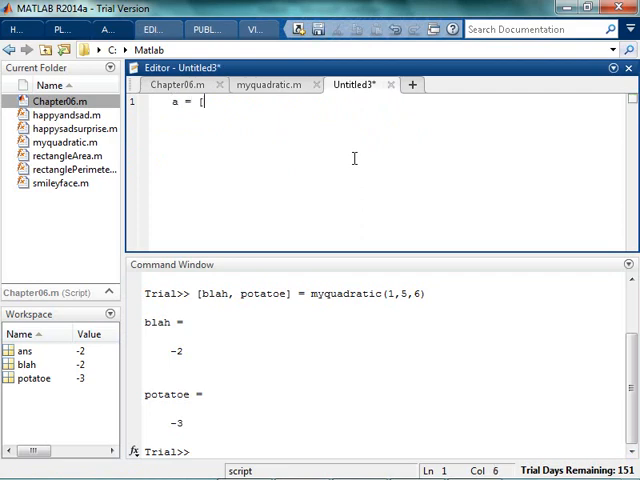
pyautogui.write('1 2 3')
pyautogui.write('b =')
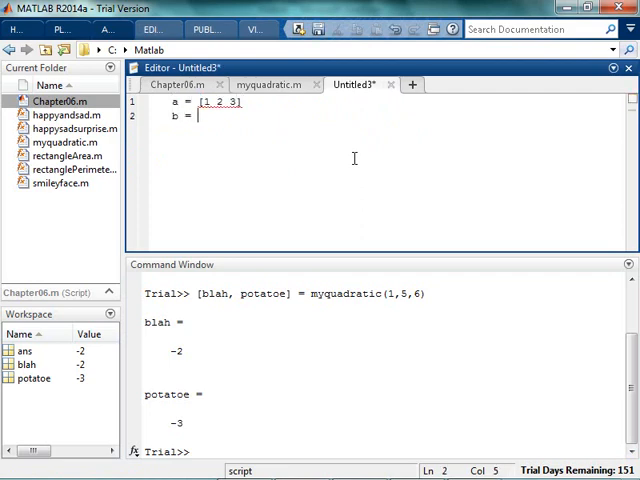
pyautogui.write('[9 3 2]')
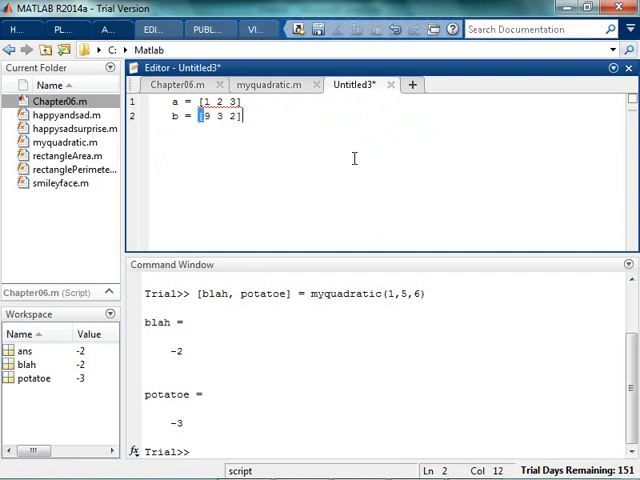
pyautogui.write('c =')
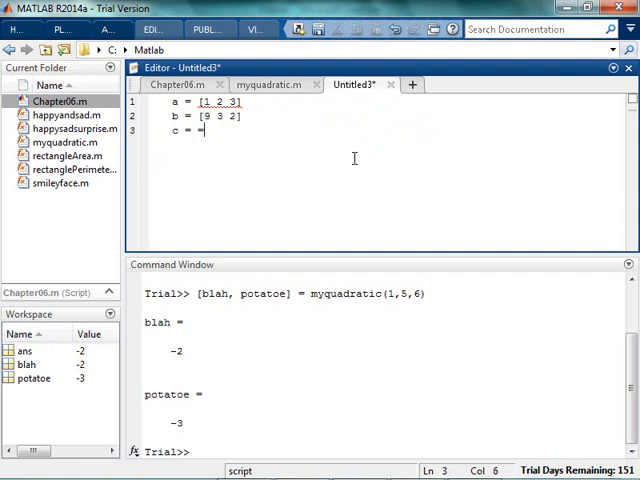
pyautogui.write('[3 9')
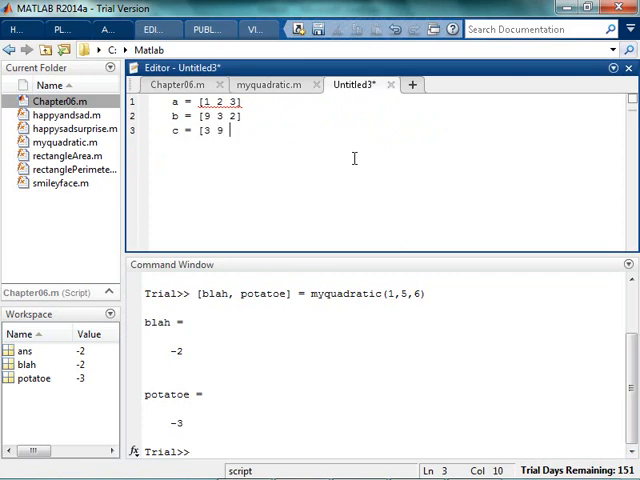
pyautogui.write('4]')
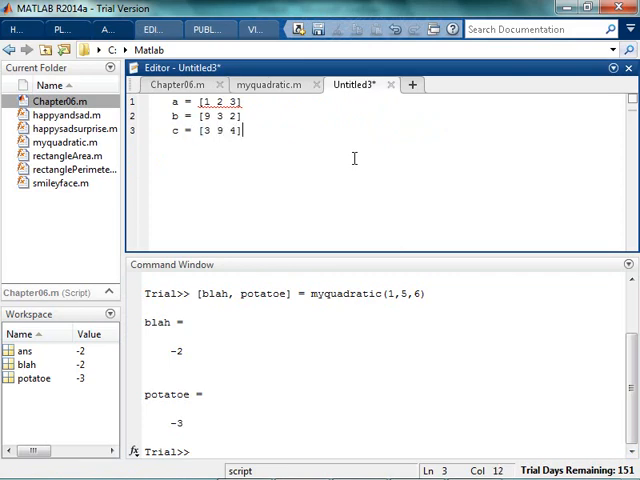
pyautogui.write(';')
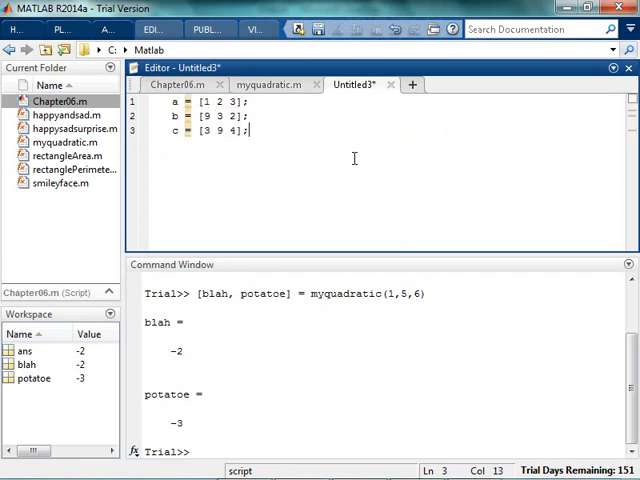
# Step: Call [snappy, kitchen] = myquadratic(a,b,c) and run the script, hitting the ^ power error
pyautogui.write('[s')
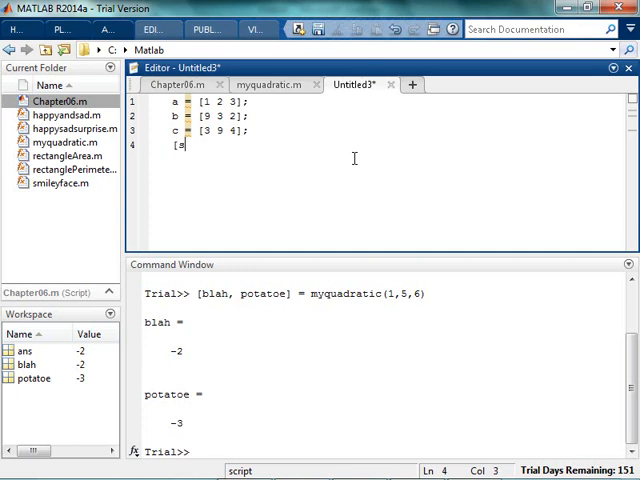
pyautogui.write('snappy k')
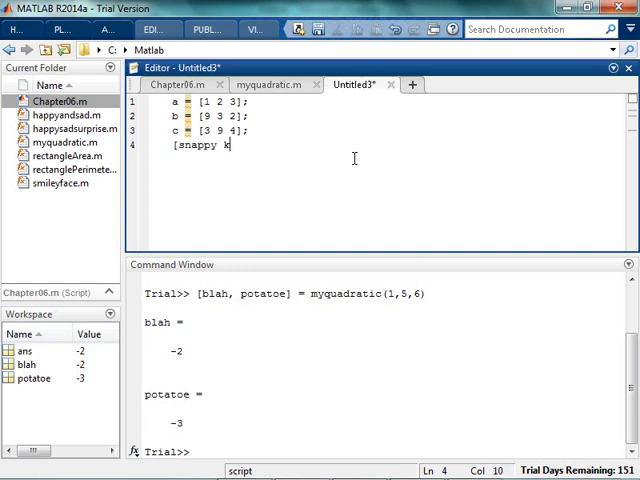
pyautogui.write(', kitchen] = my')
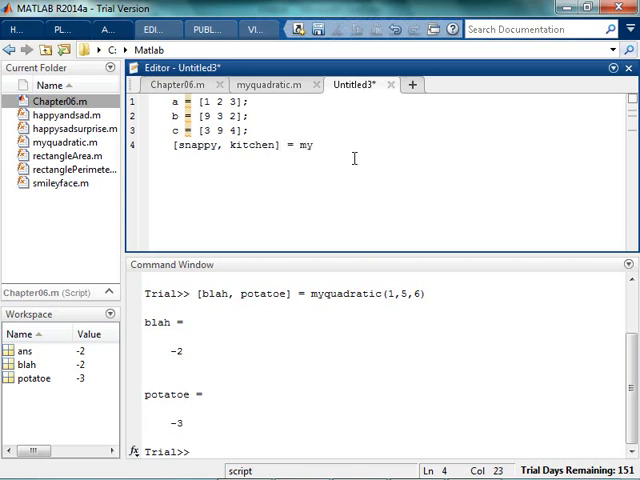
pyautogui.write('quadratic(')
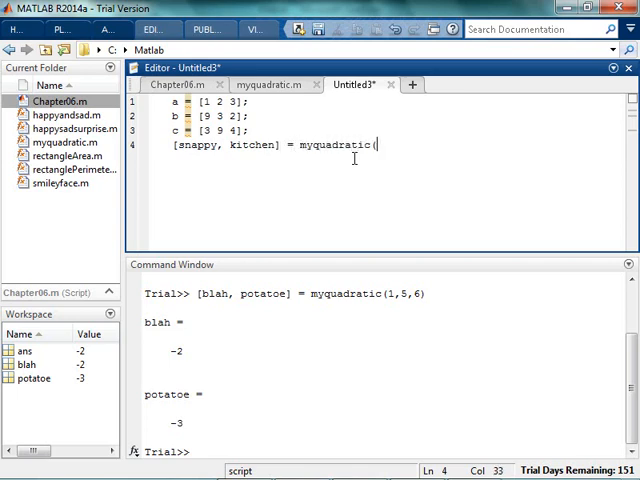
pyautogui.write('a,b,c)')
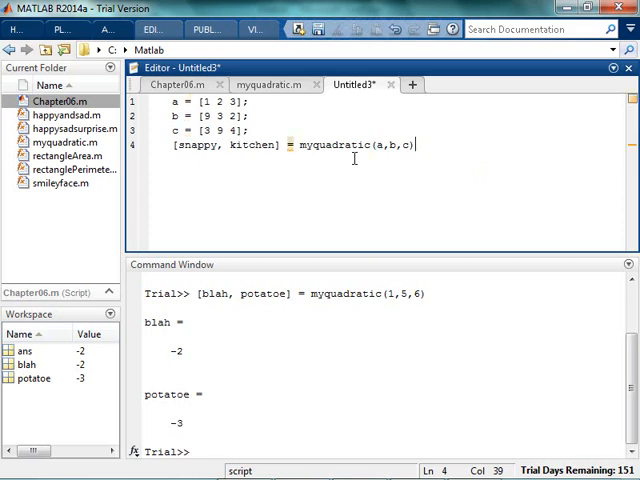
pyautogui.press('ctrl+enter')
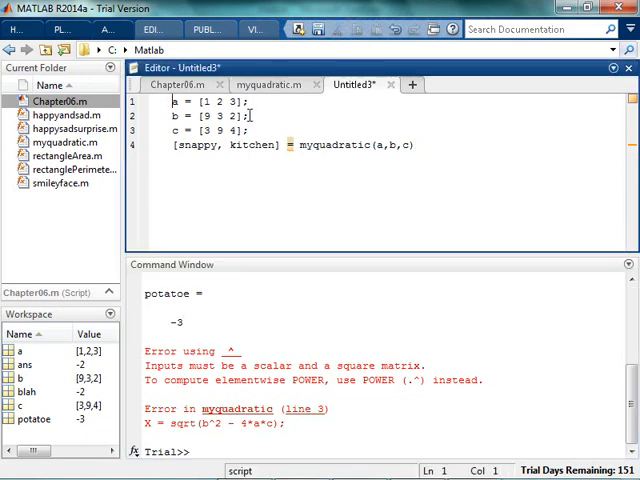
# Step: Add clc,clear as the script's first line and return to myquadratic.m
pyautogui.write('clc,clear')
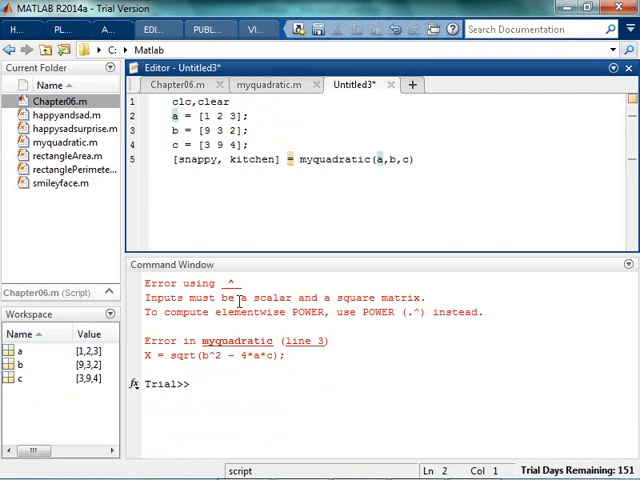
pyautogui.moveTo(288, 296)
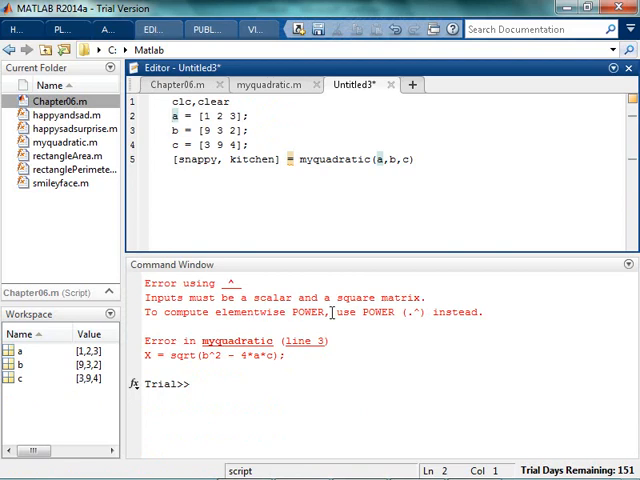
pyautogui.moveTo(468, 352)
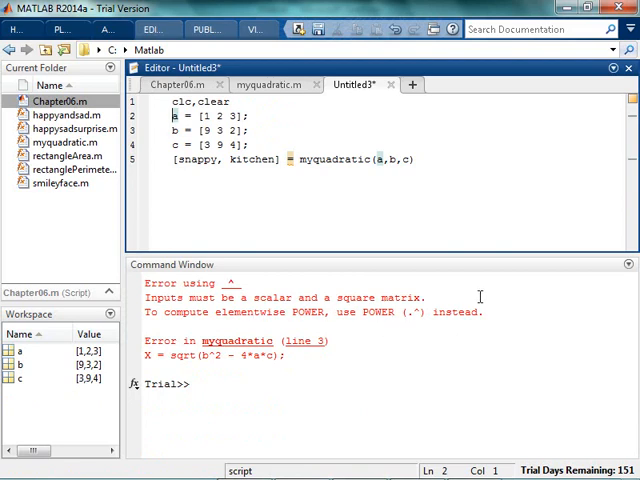
pyautogui.click(306, 340)
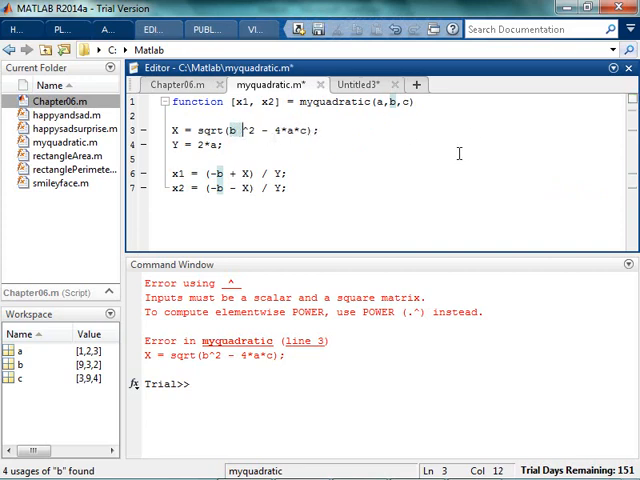
# Step: Change b^2 to b.^2 and / Y to ./ Y on the x1 line so arrays work element-wise
pyautogui.write('.^')
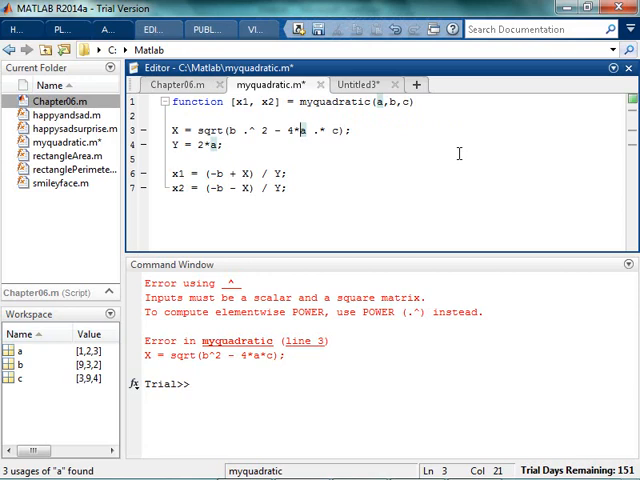
pyautogui.click(264, 172)
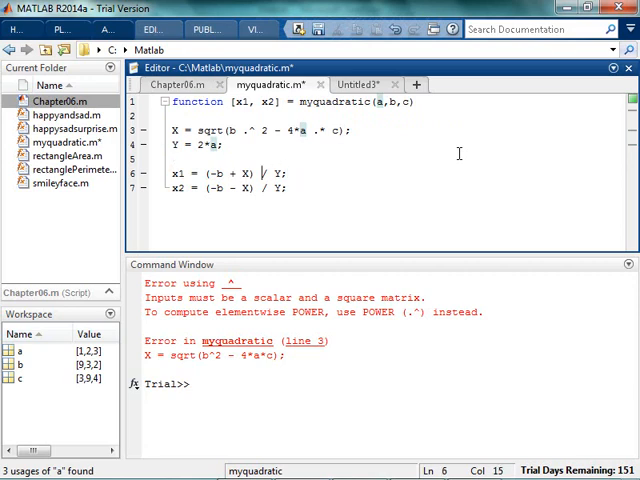
pyautogui.write('.')
pyautogui.click(234, 188)
pyautogui.write('.')
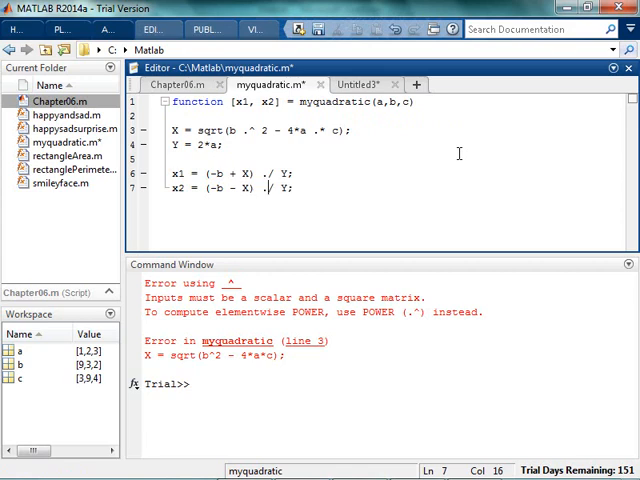
pyautogui.click(368, 84)
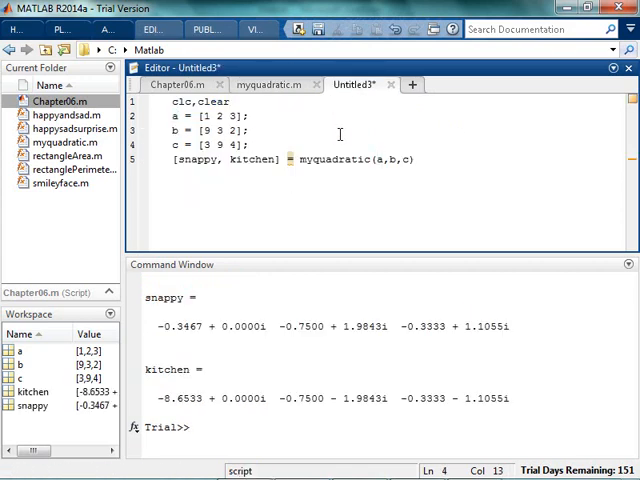
pyautogui.moveTo(240, 402)
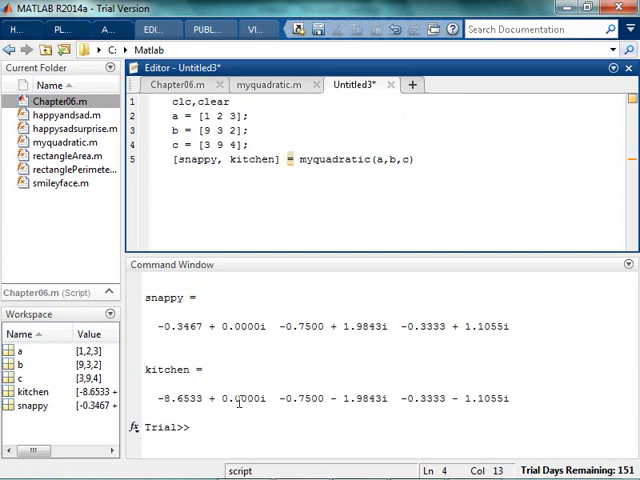